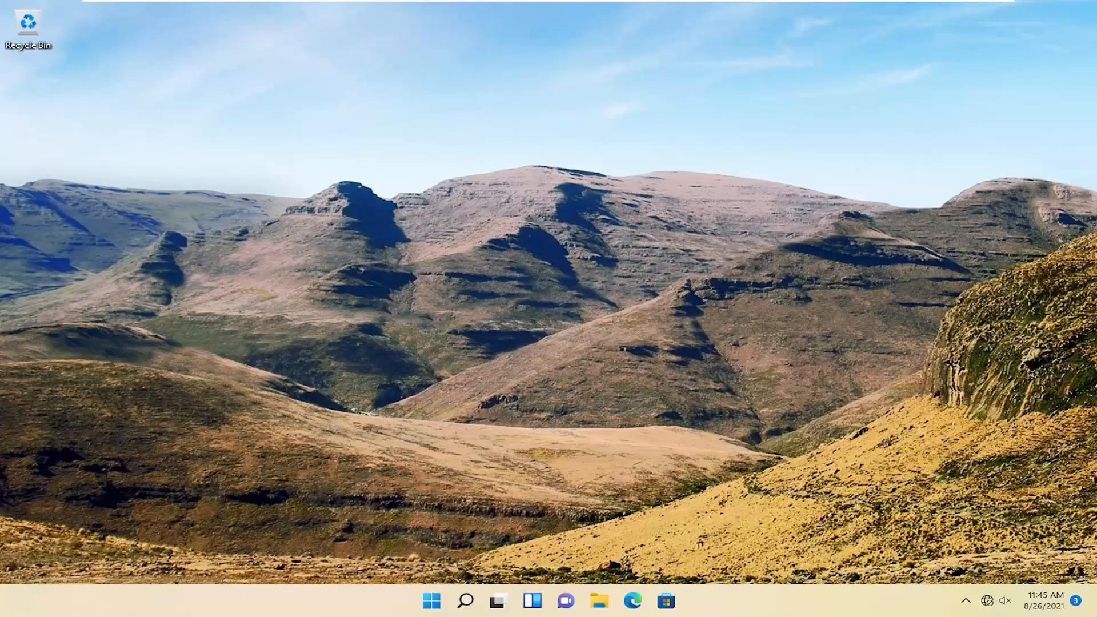
mouse_move(574, 257)
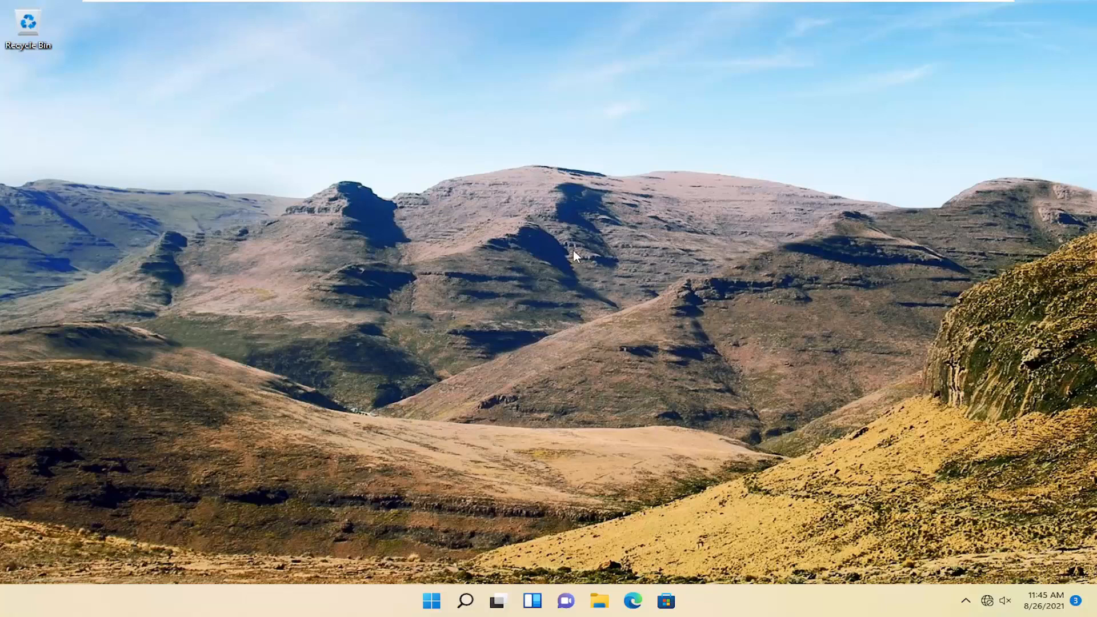
mouse_move(466, 602)
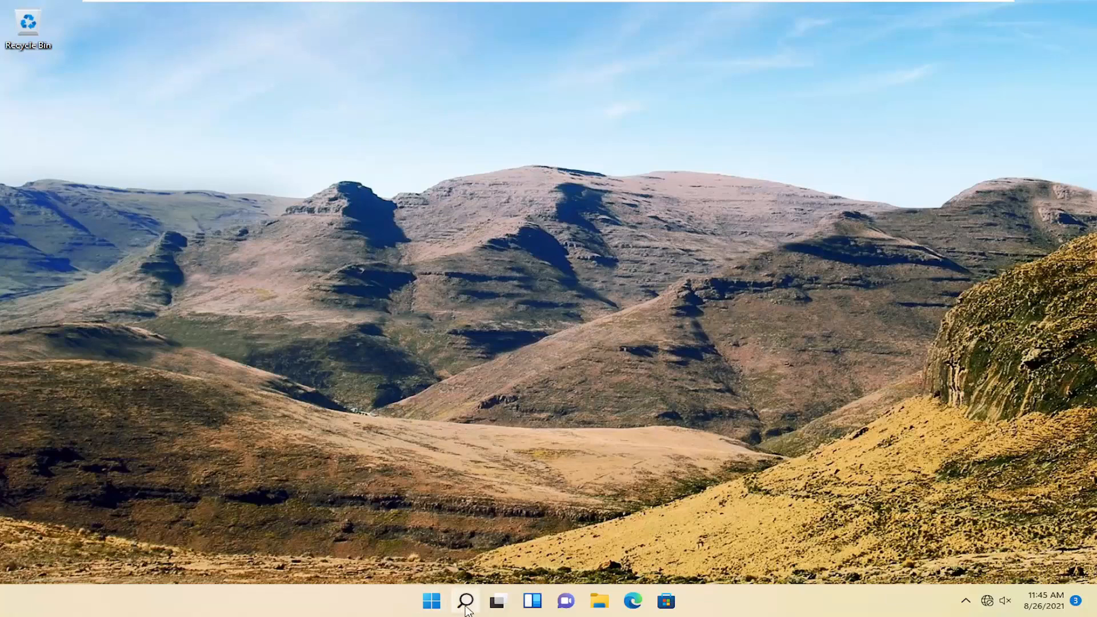
- Launch Chrome and reach its Settings page via the three-dot menu
left_click(465, 600)
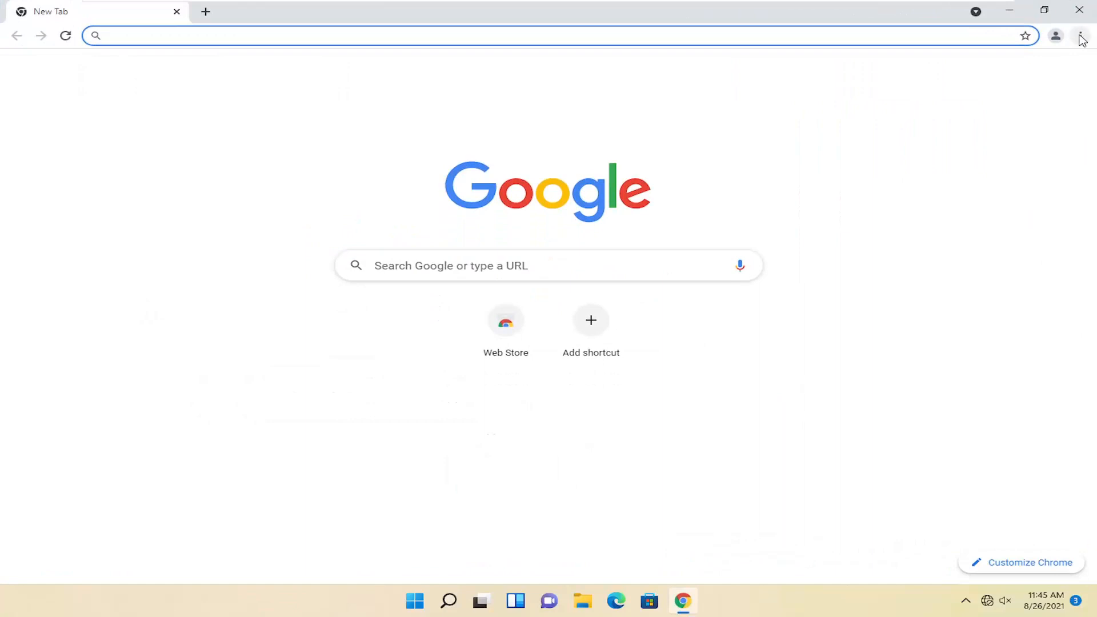
left_click(1079, 36)
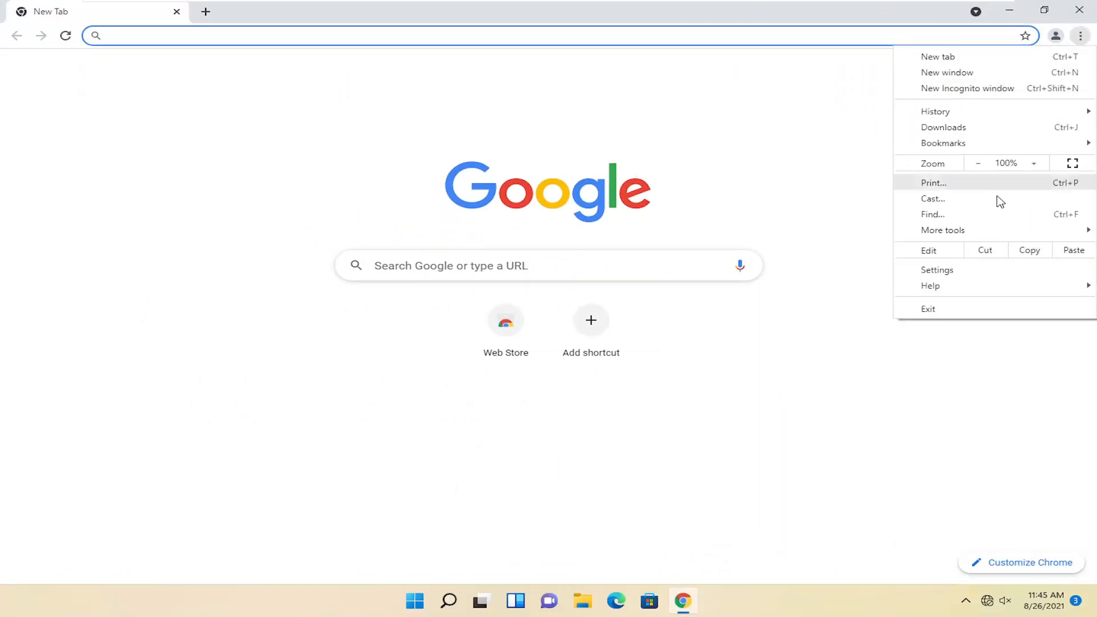
left_click(937, 269)
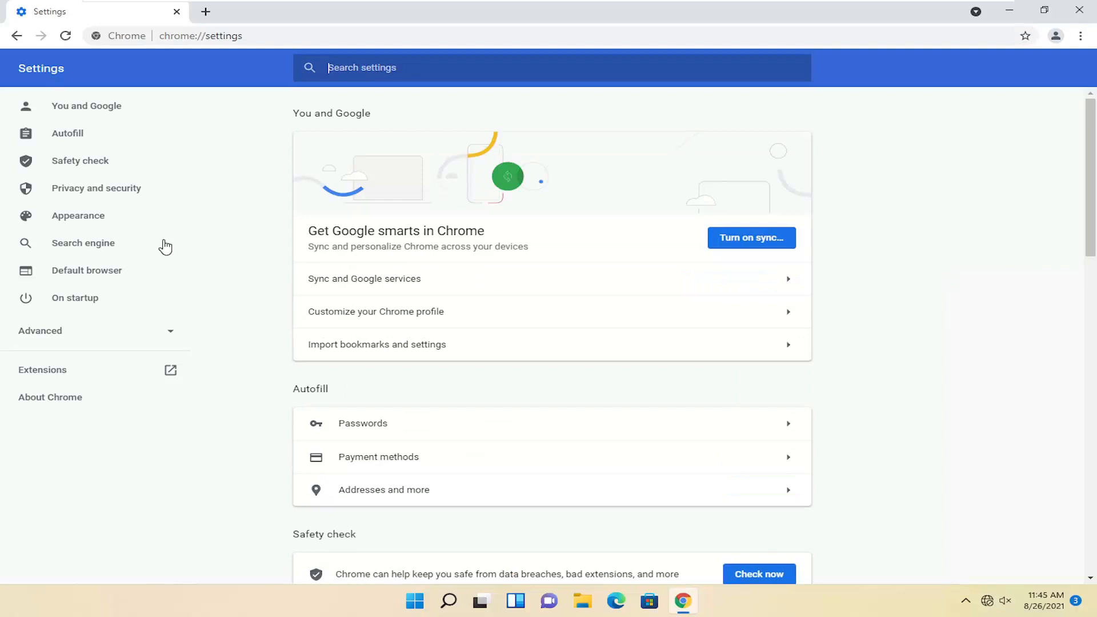
mouse_move(39, 301)
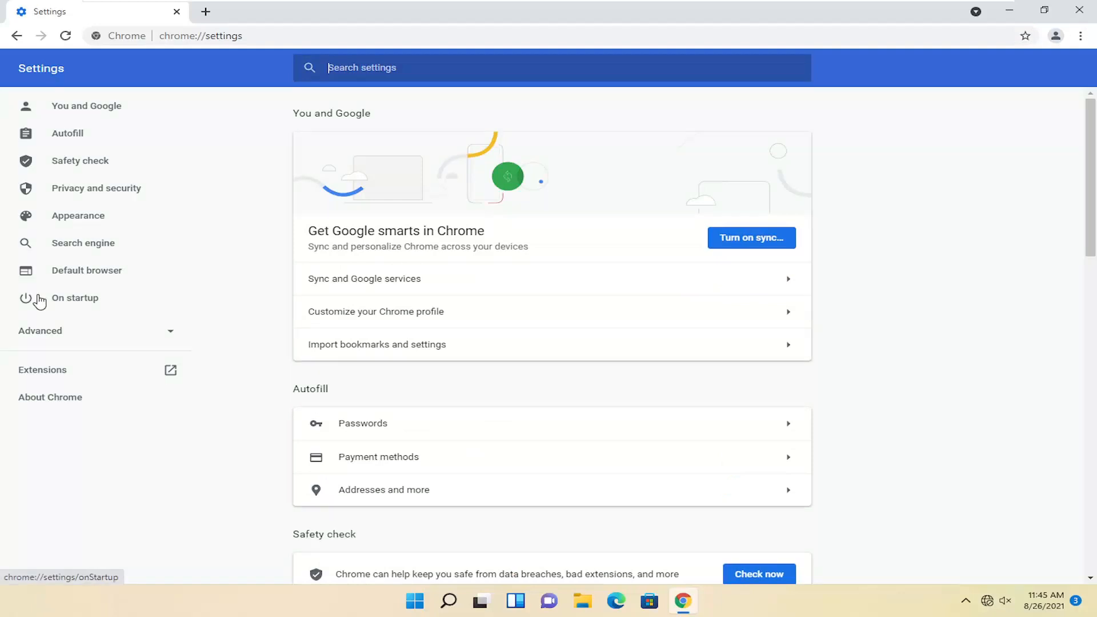
- Under On startup, choose 'Open a specific page or set of pages' and add google.com
left_click(75, 297)
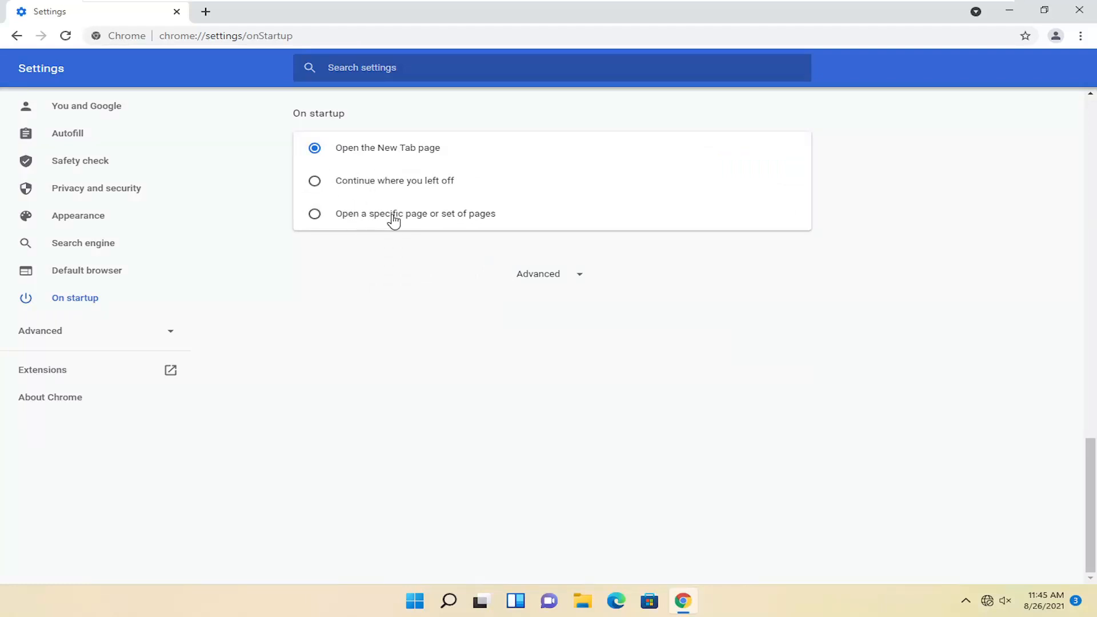
left_click(314, 214)
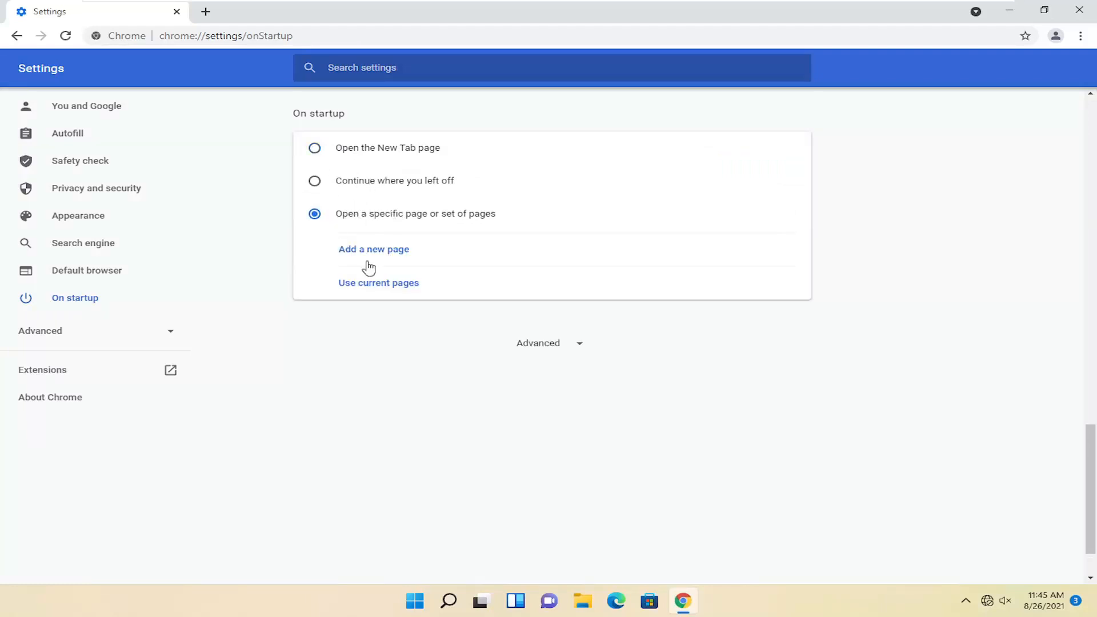
left_click(374, 248)
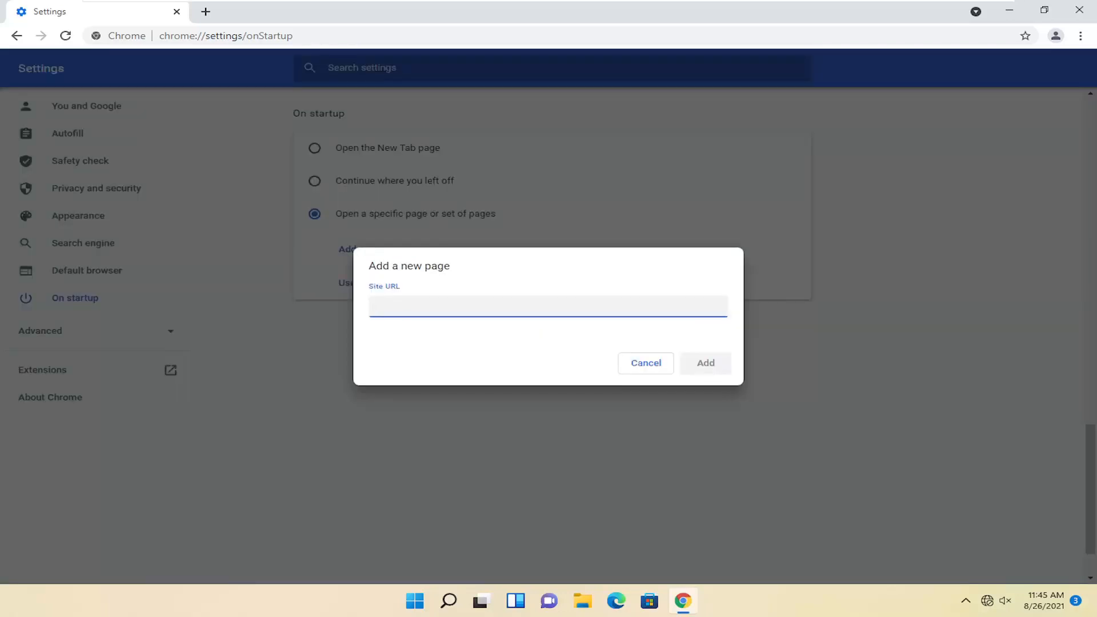
type("google")
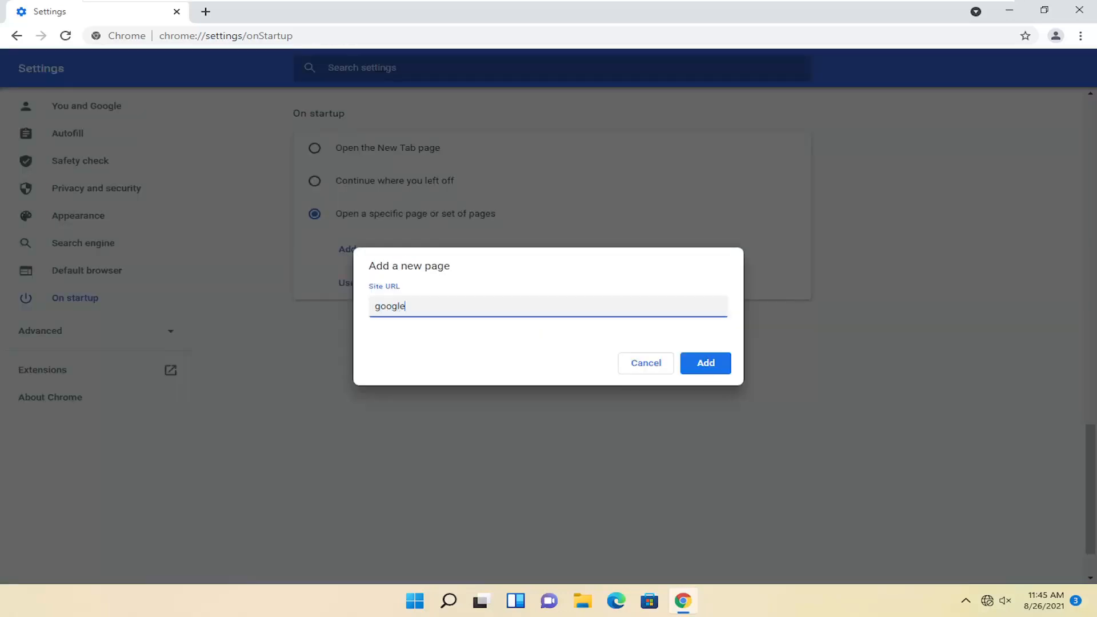
type(".com")
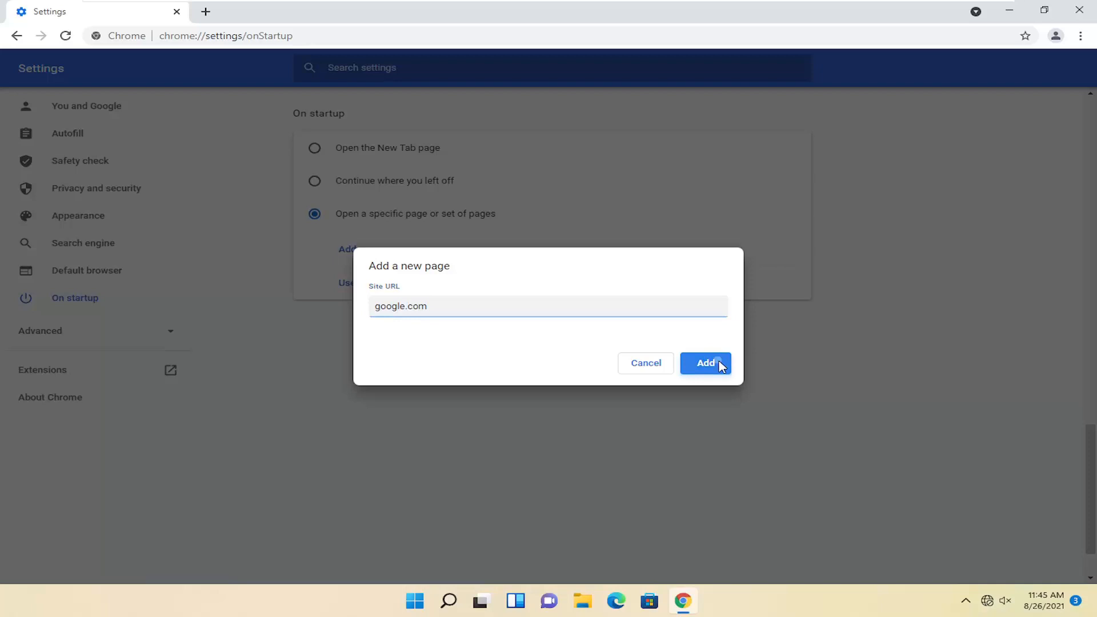
left_click(705, 362)
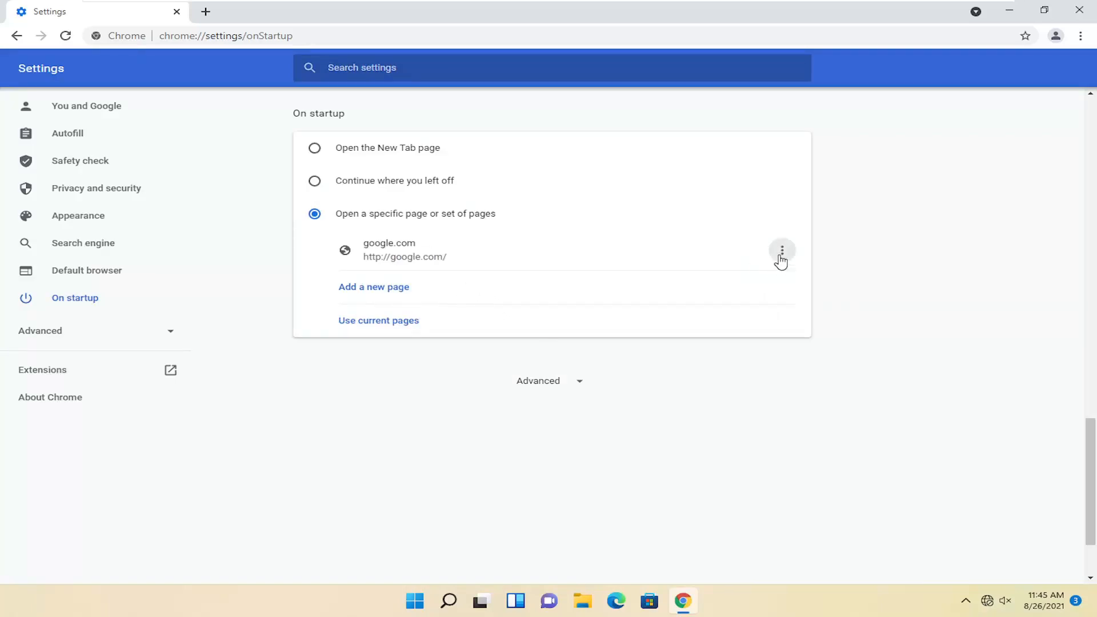
left_click(782, 250)
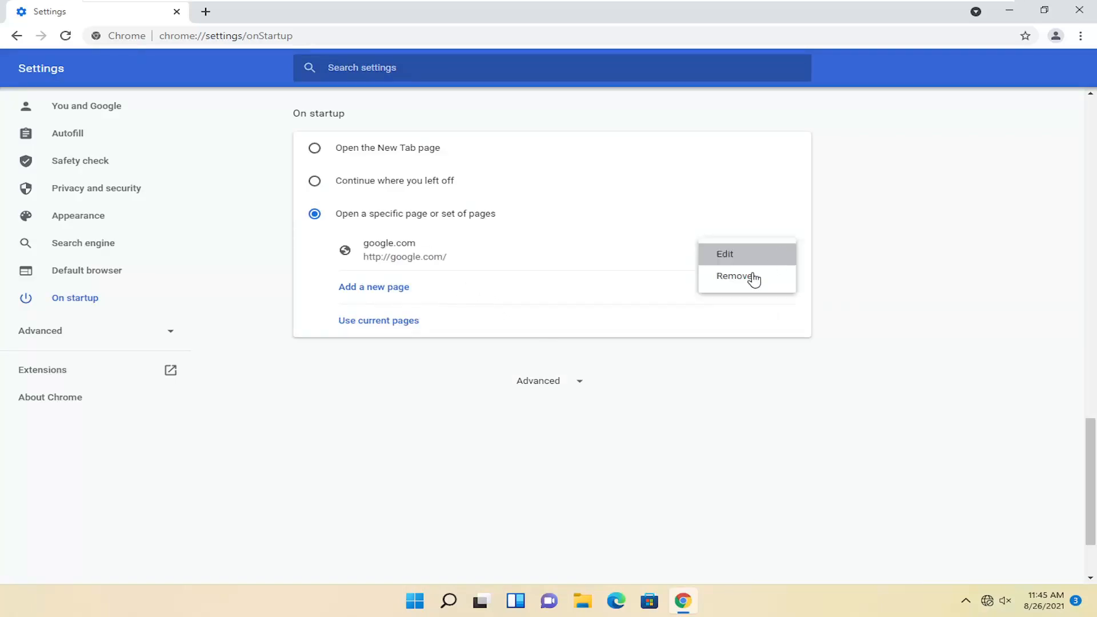
left_click(415, 326)
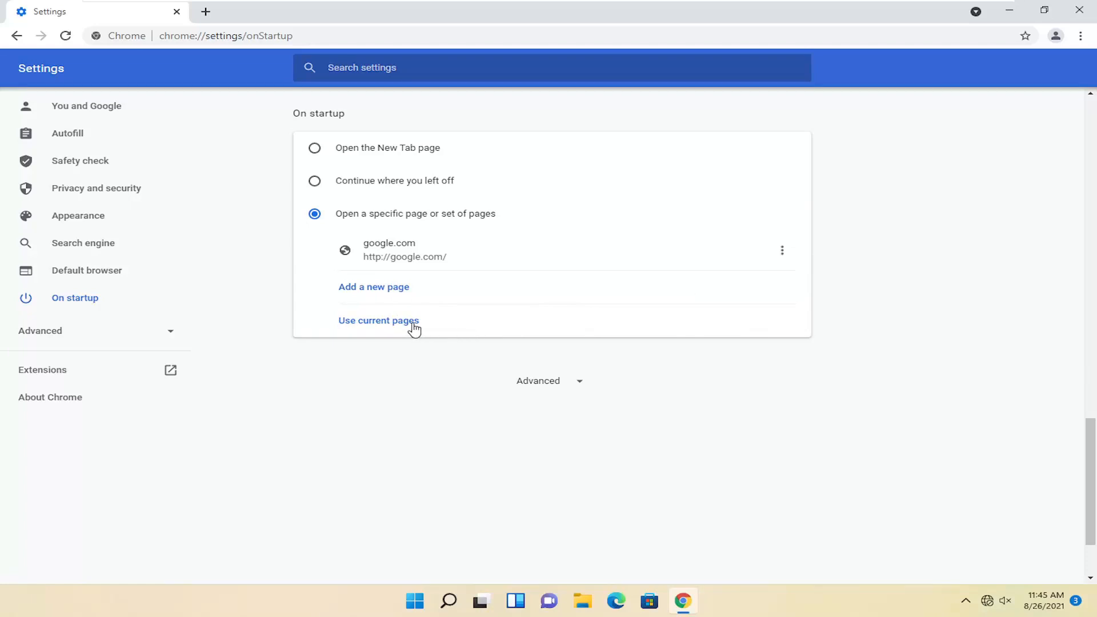
mouse_move(283, 244)
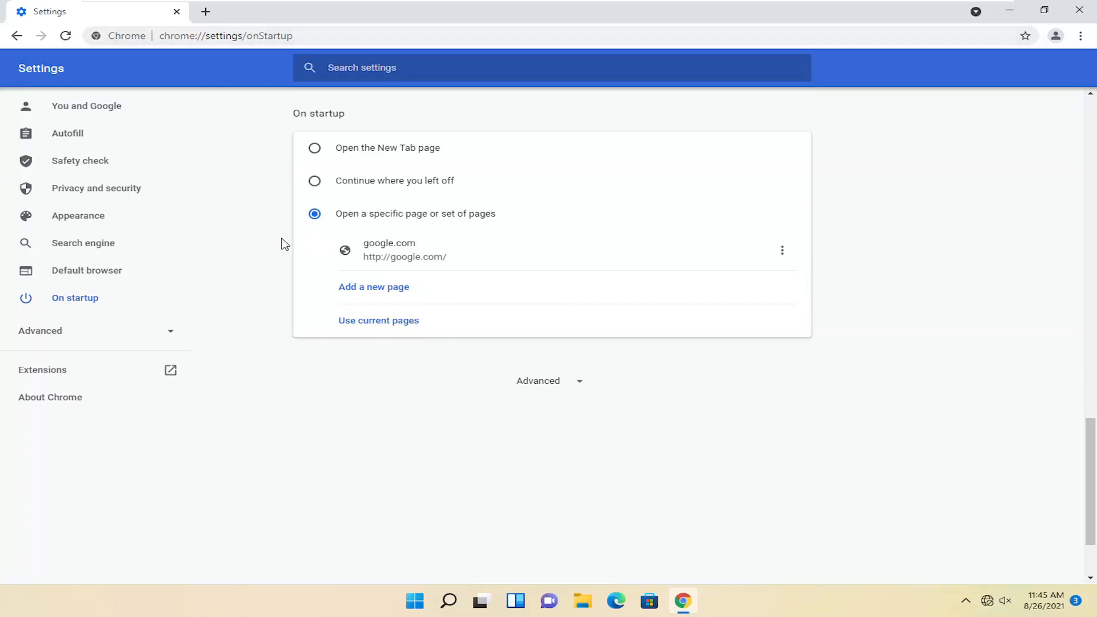